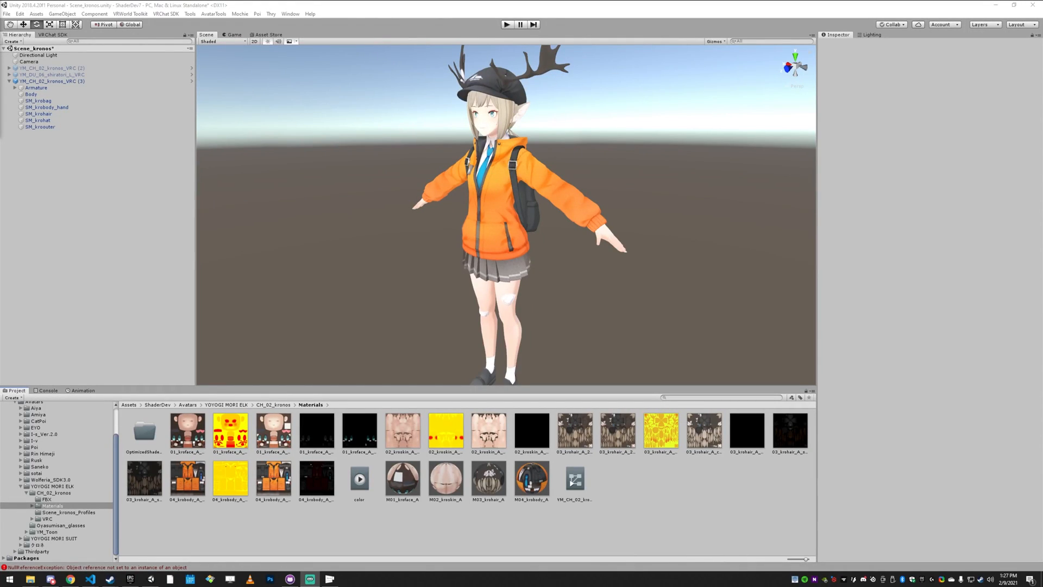
# - Select the face, skin, hair and body materials in the Materials folder
pyautogui.click(402, 479)
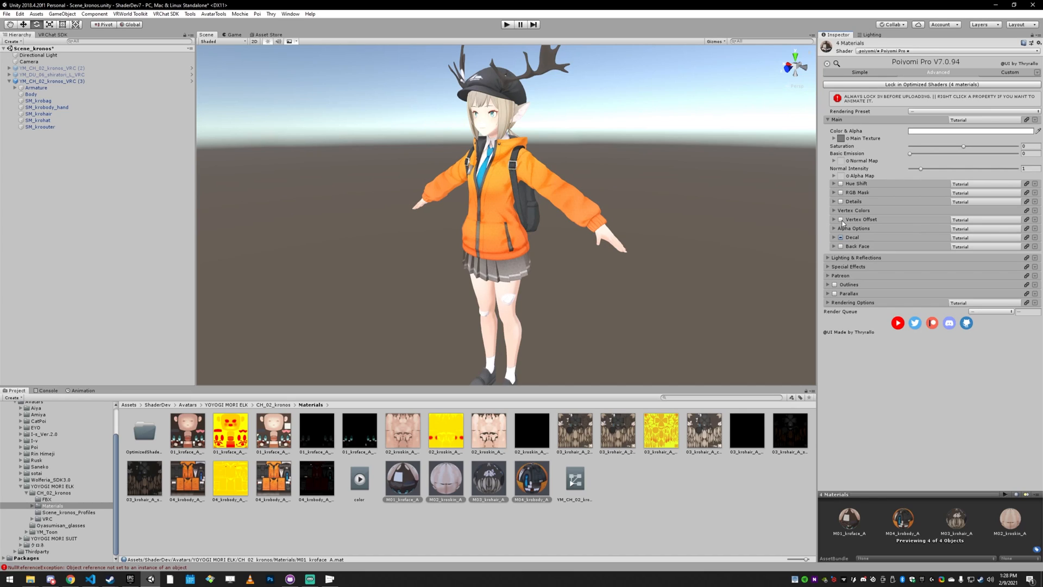
pyautogui.click(857, 258)
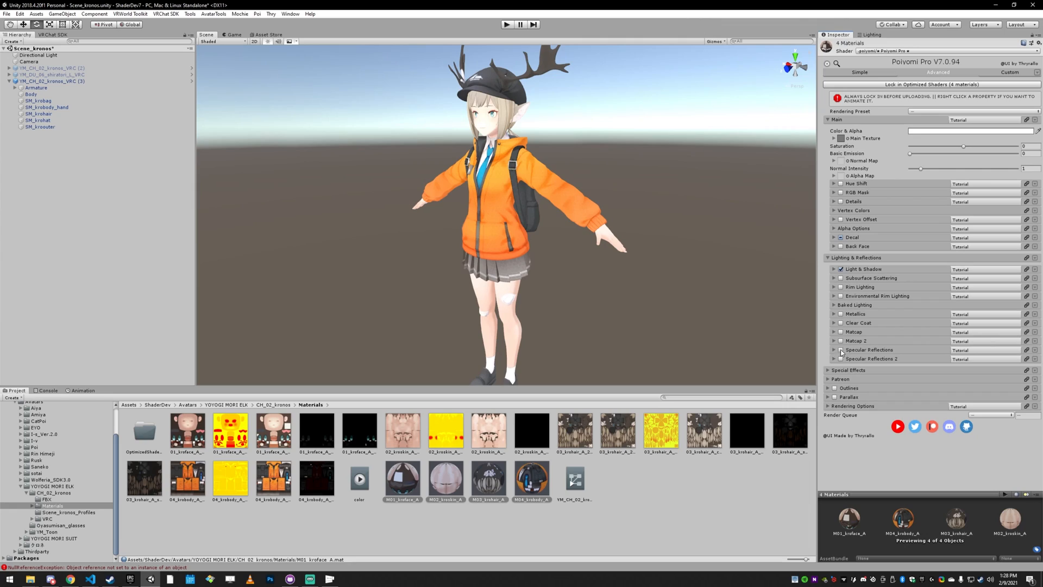
pyautogui.click(828, 257)
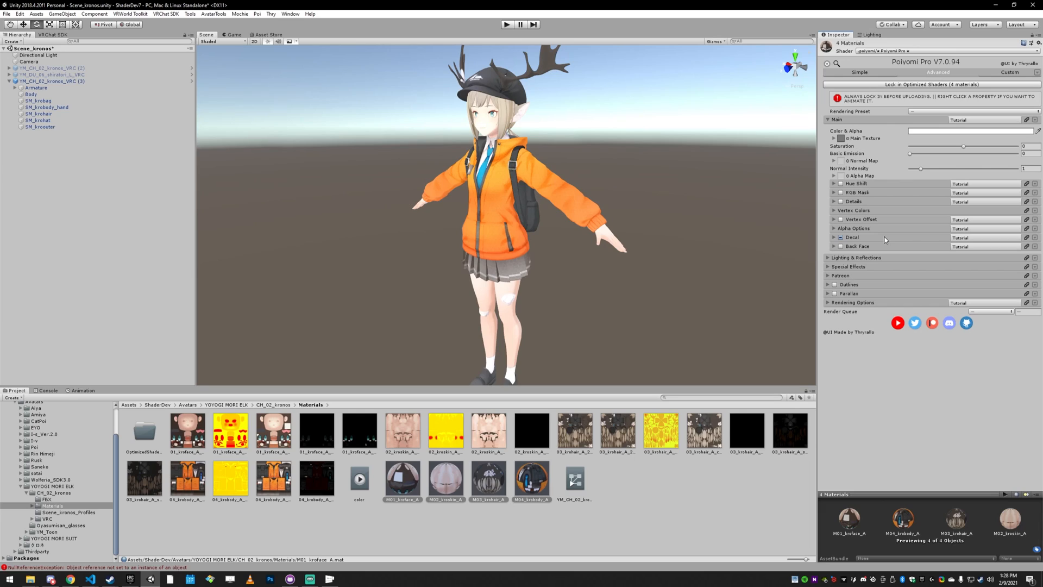
pyautogui.moveTo(840, 197)
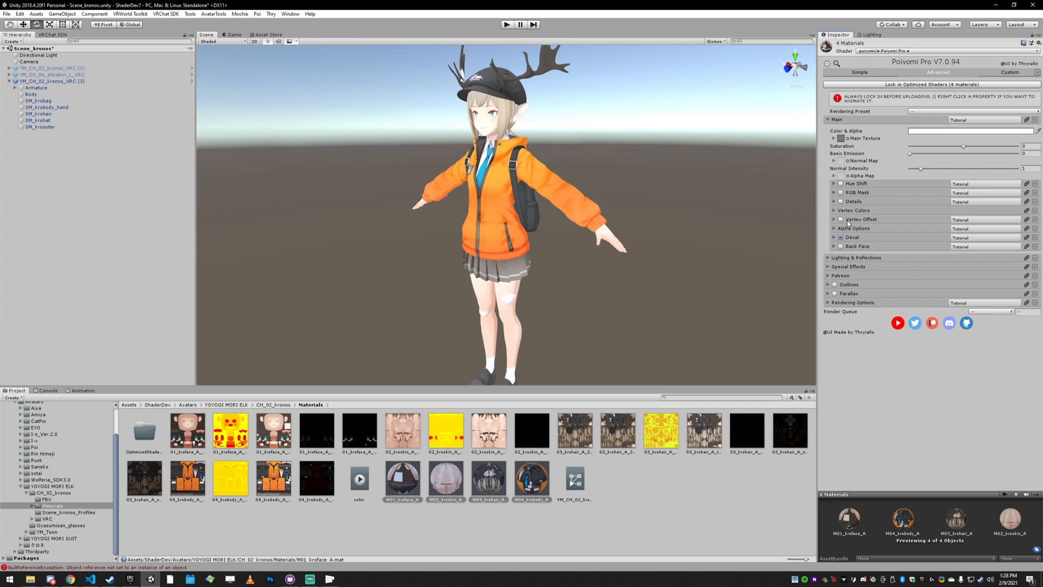
pyautogui.click(446, 479)
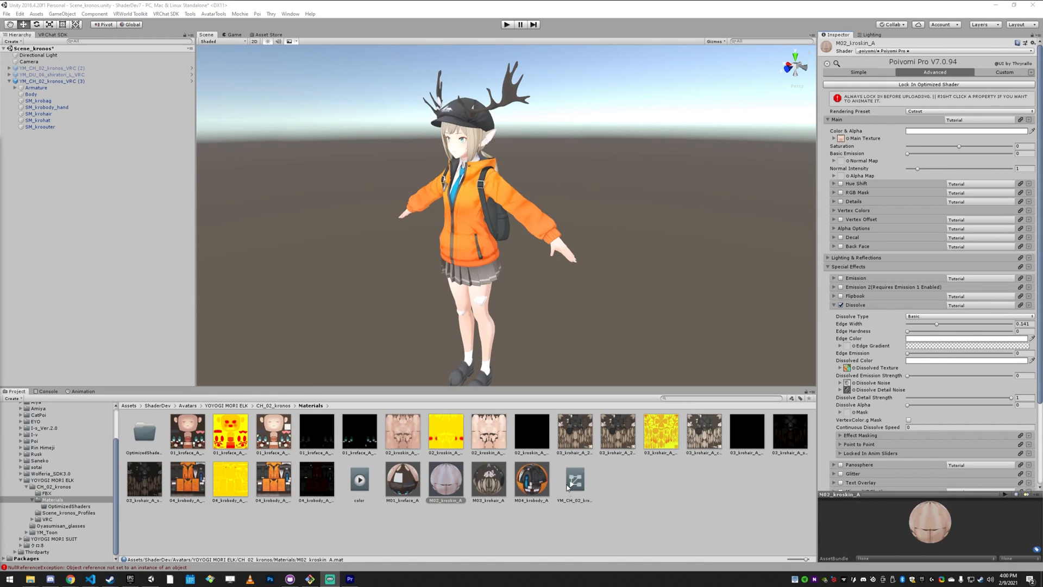
# - Select the four M0x materials and expand Special Effects > Dissolve
pyautogui.click(531, 480)
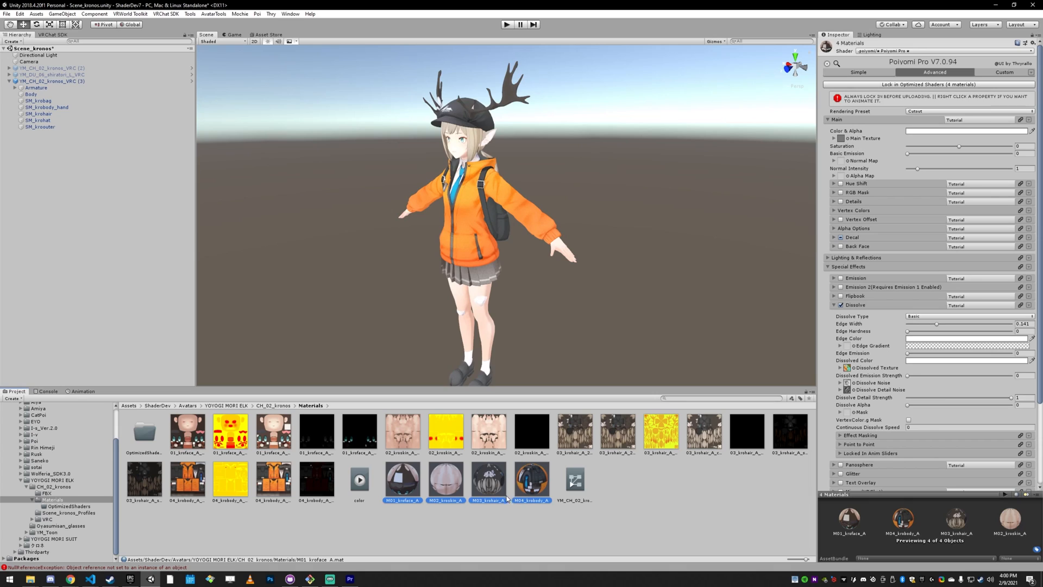
pyautogui.moveTo(807, 226)
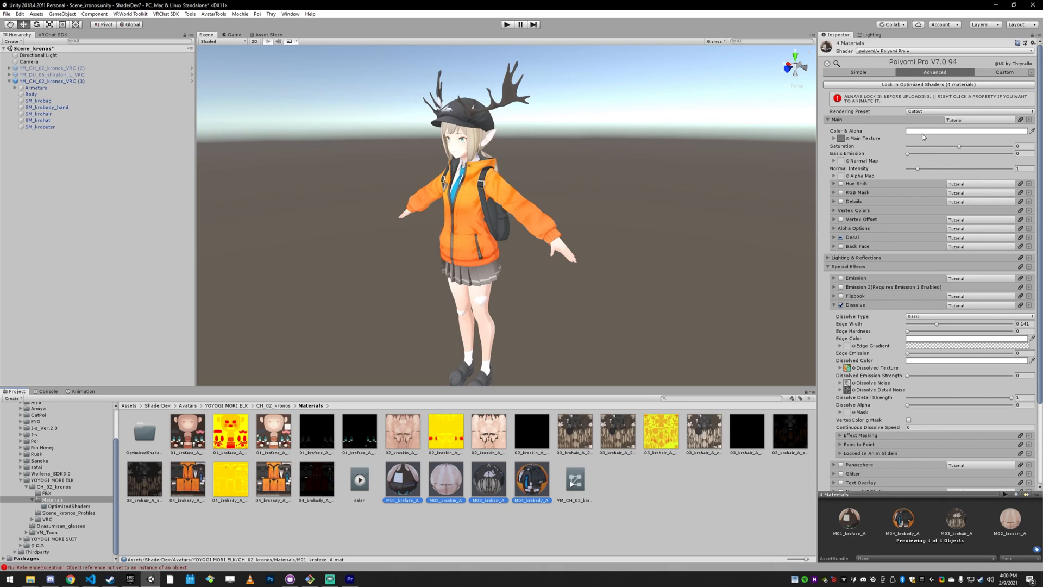
pyautogui.click(965, 130)
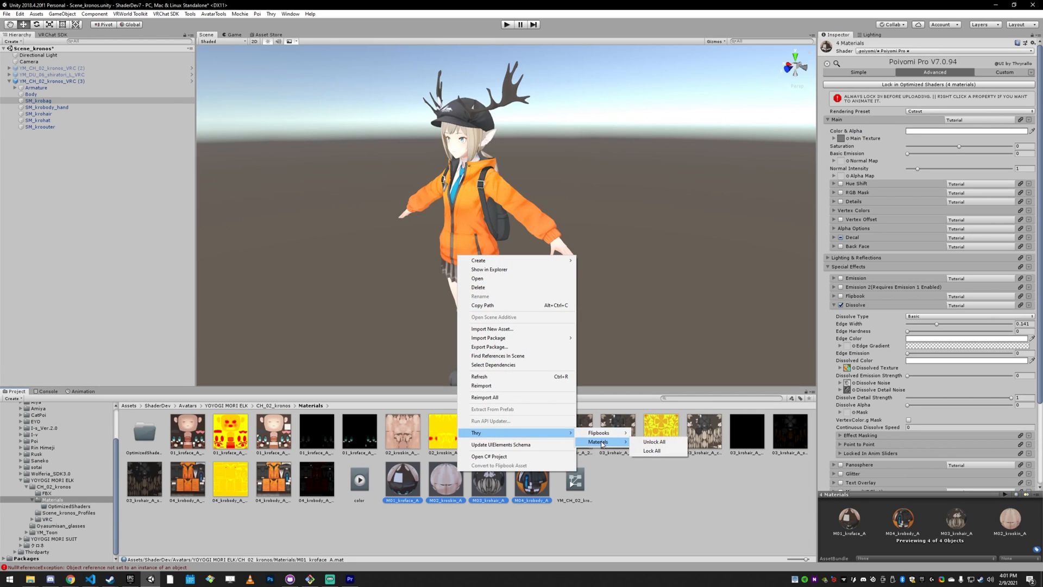
pyautogui.moveTo(652, 450)
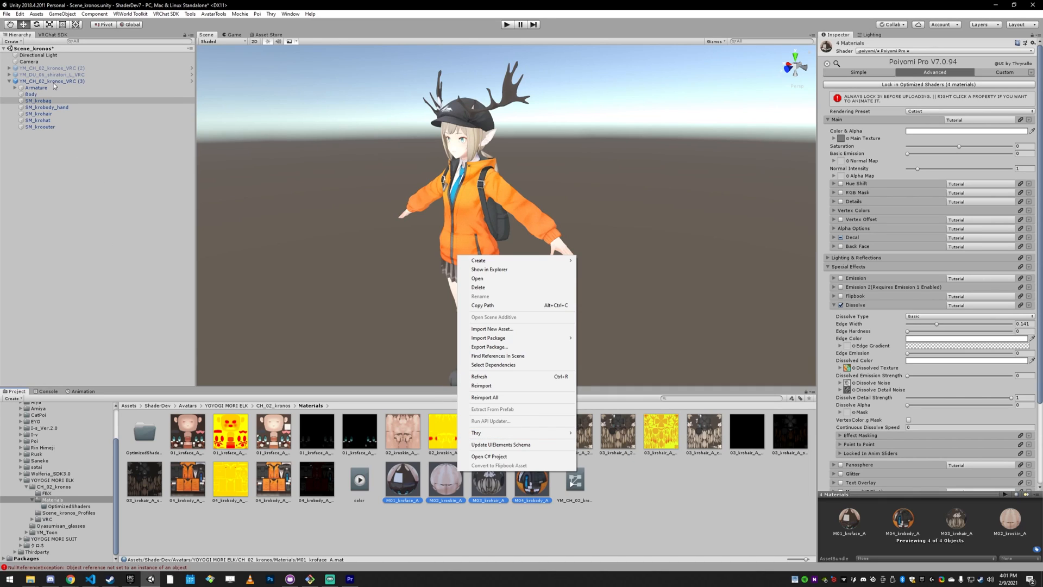
# - Bring up the avatar object's context menu in the Hierarchy for Thry material locking
pyautogui.rightClick(52, 80)
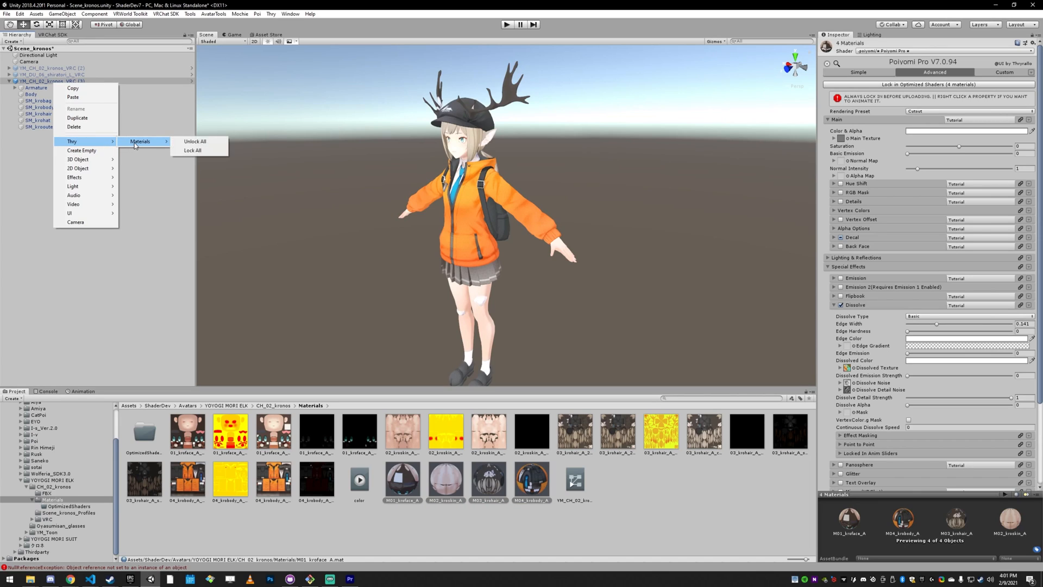
pyautogui.moveTo(193, 151)
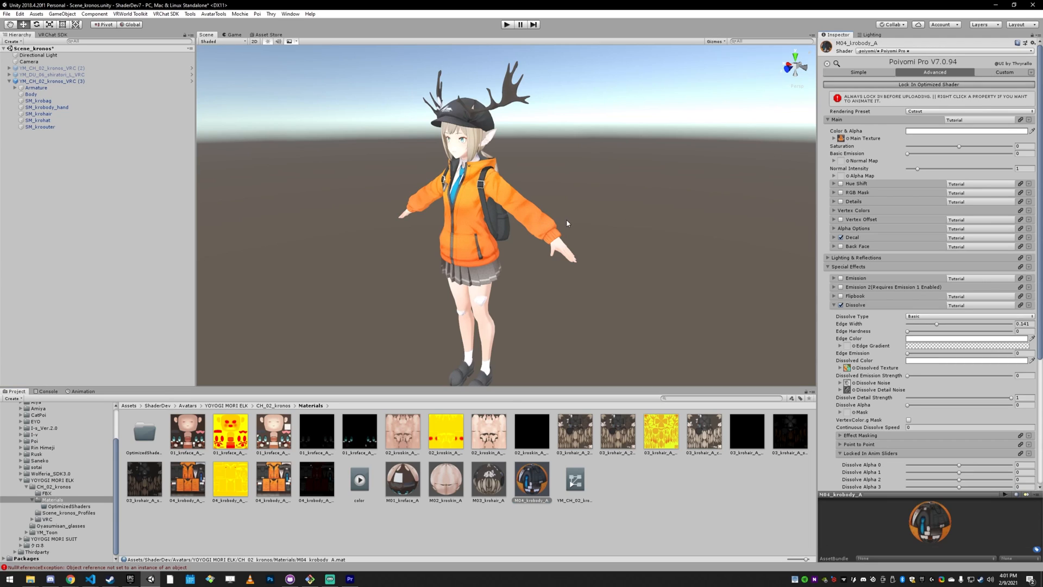
pyautogui.moveTo(373, 228)
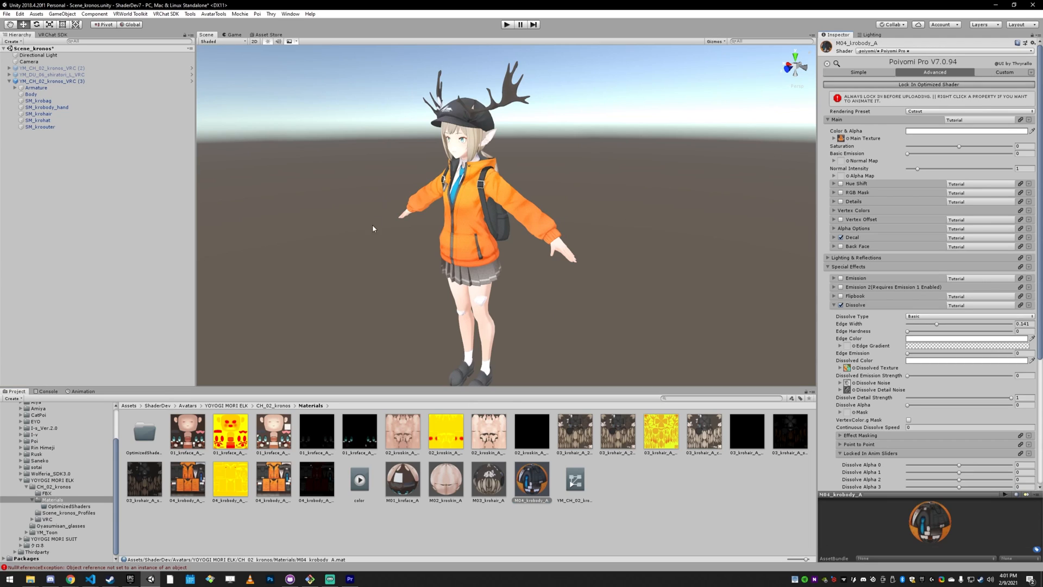
pyautogui.moveTo(741, 551)
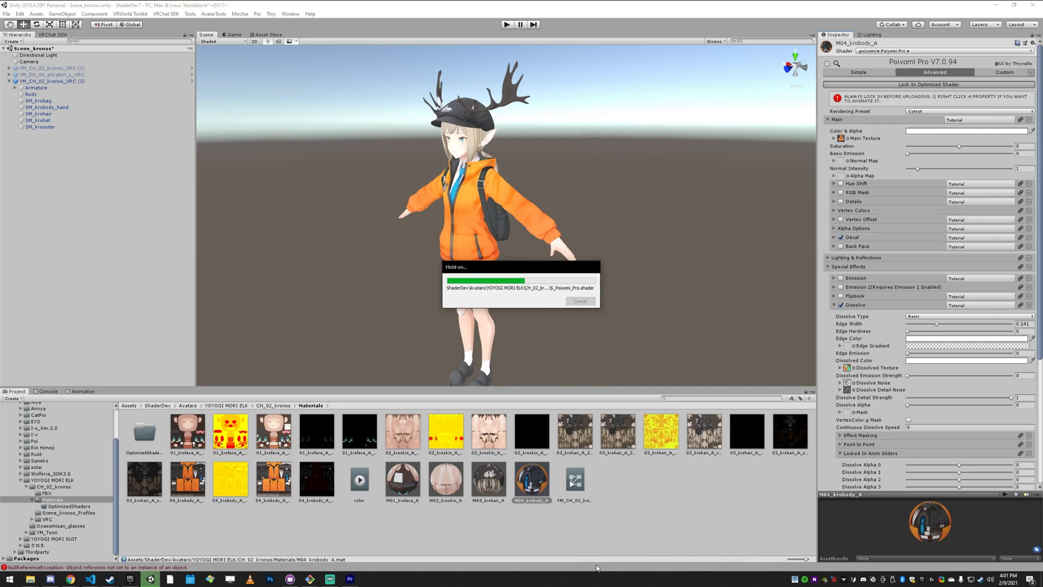
# - Show the animation clip keying SM_krouter's Dissolve Alpha
pyautogui.click(928, 83)
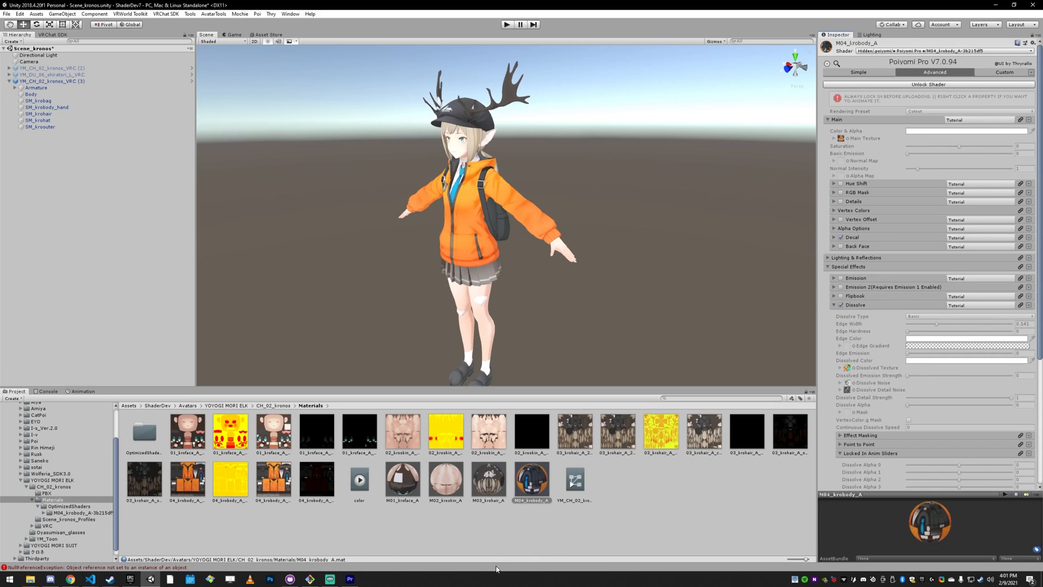
pyautogui.moveTo(483, 580)
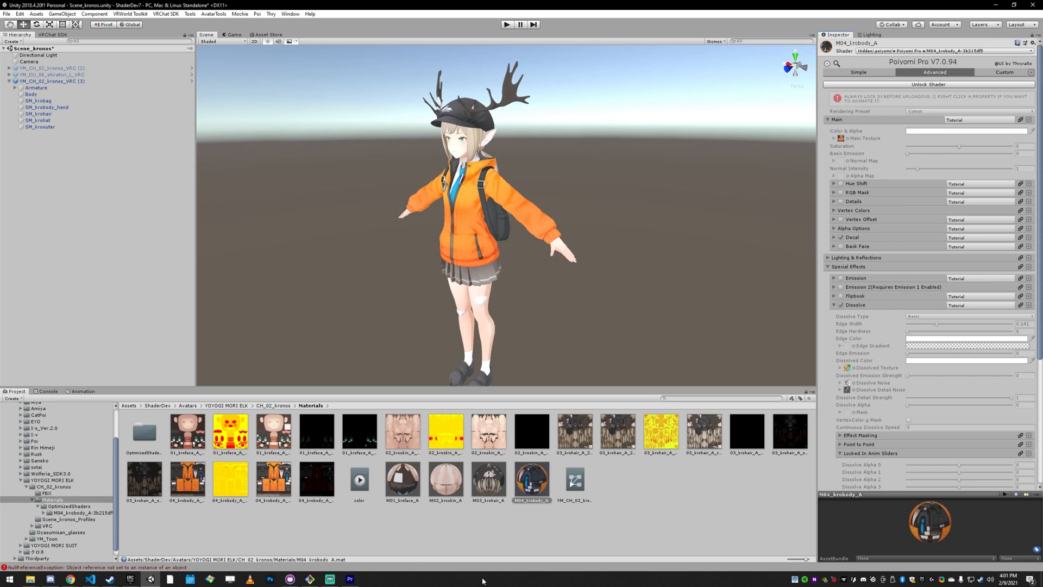
pyautogui.moveTo(476, 576)
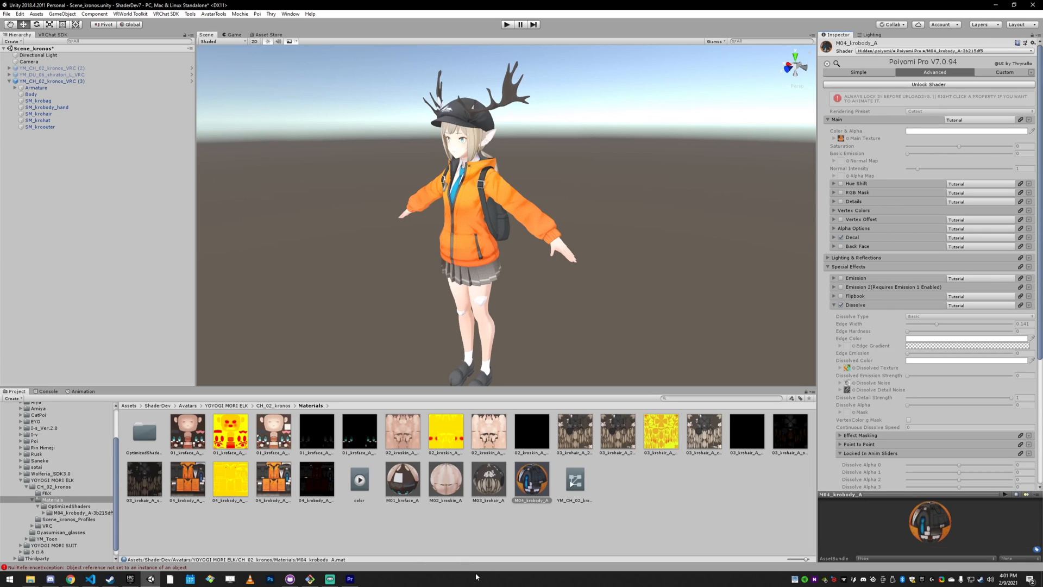
pyautogui.moveTo(667, 319)
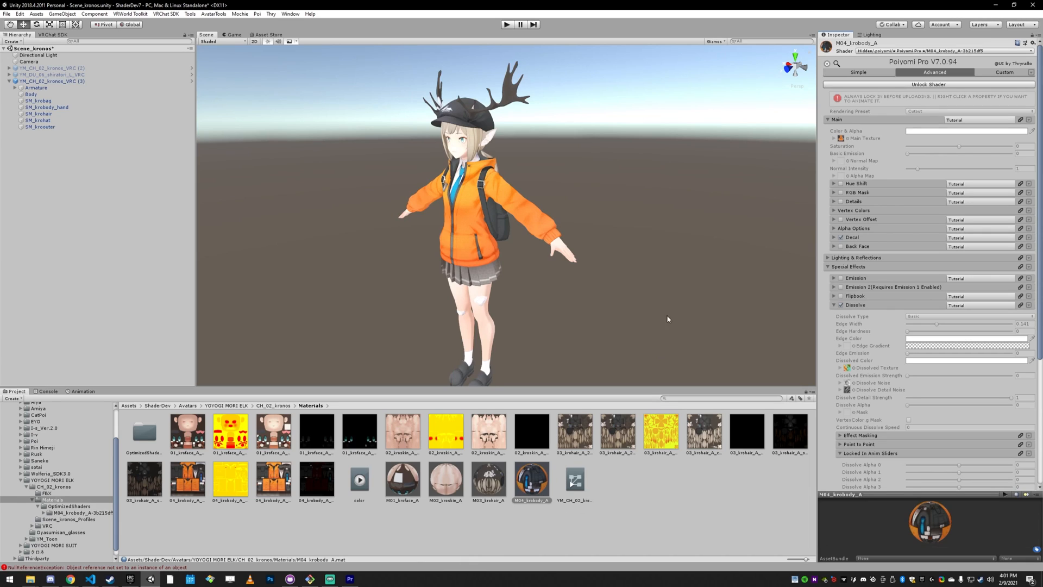
pyautogui.moveTo(503, 503)
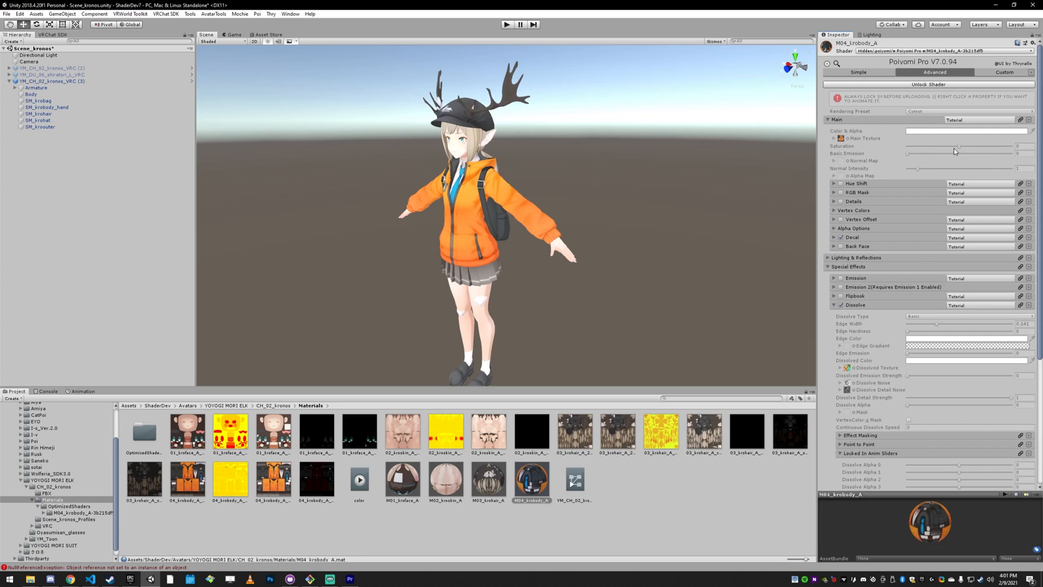
pyautogui.moveTo(859, 199)
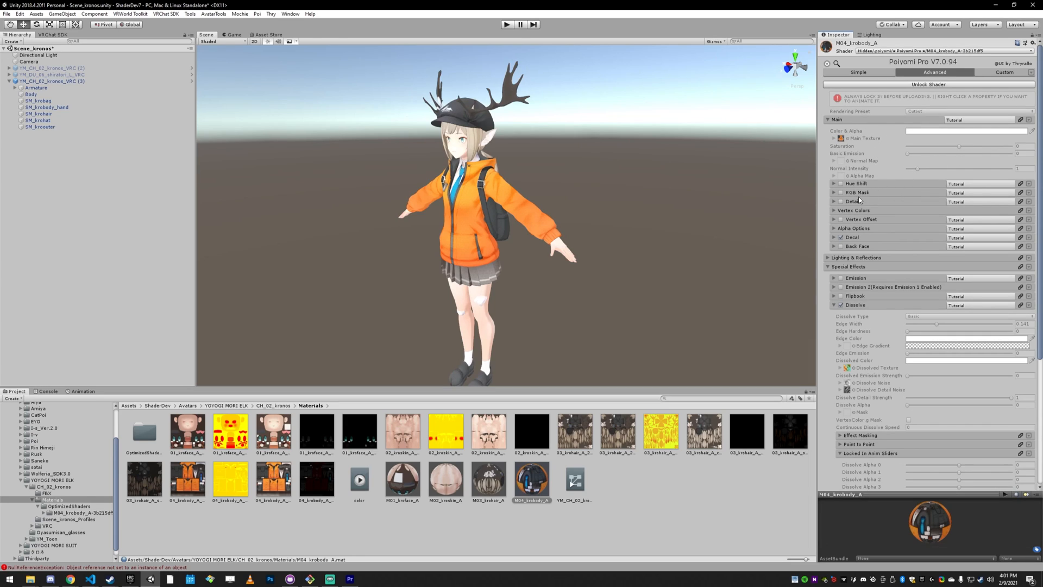
pyautogui.moveTo(856, 205)
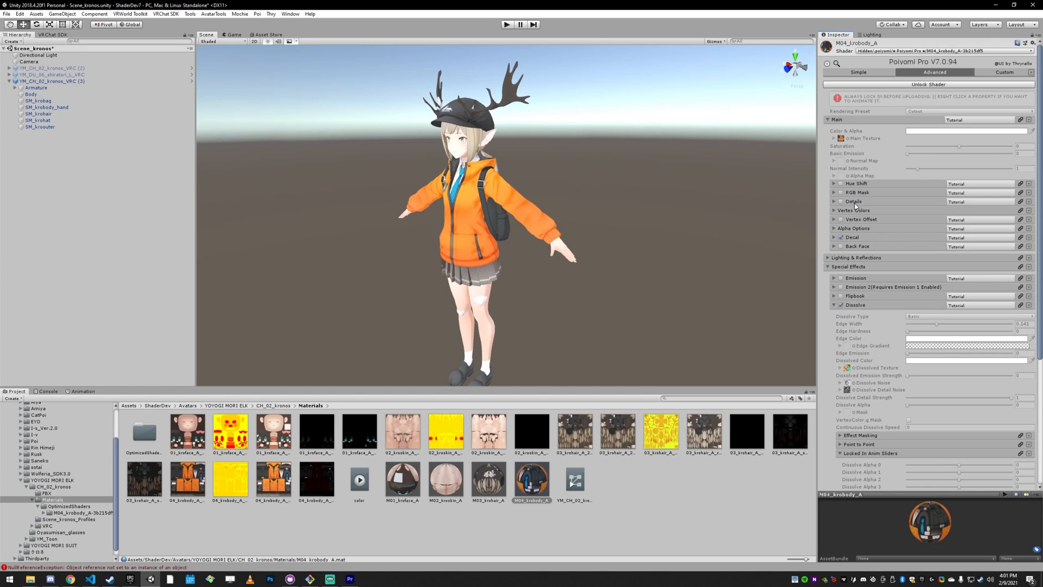
pyautogui.moveTo(856, 166)
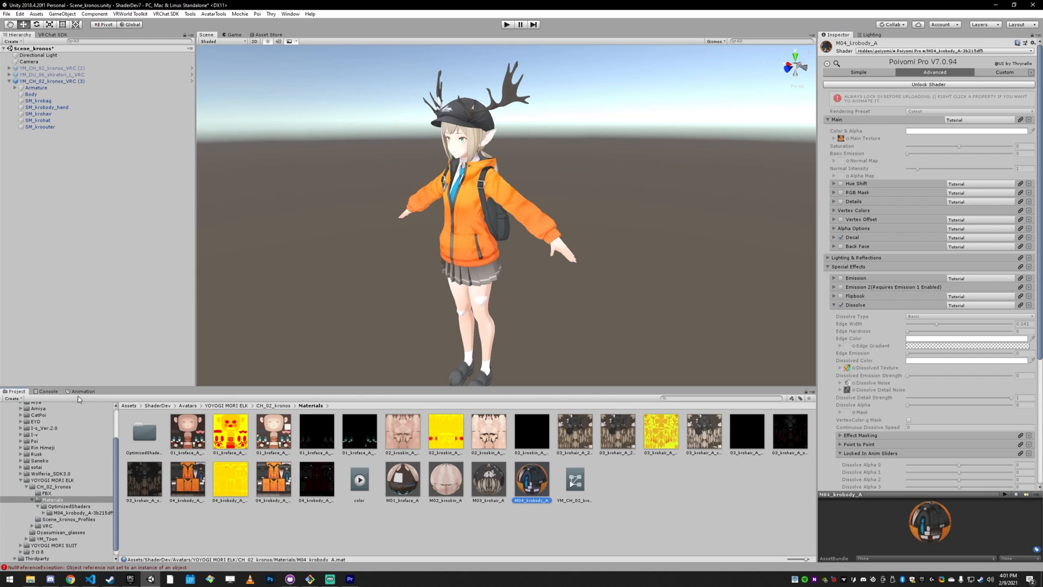
pyautogui.click(82, 391)
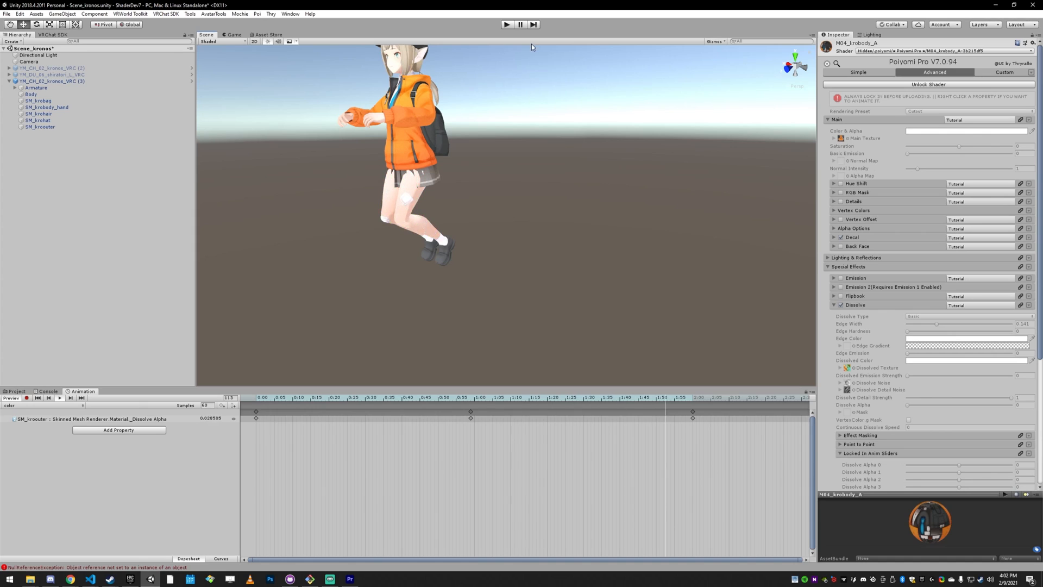
# - Unlock the M04_krobody_A shader and return to the project's material assets
pyautogui.click(928, 84)
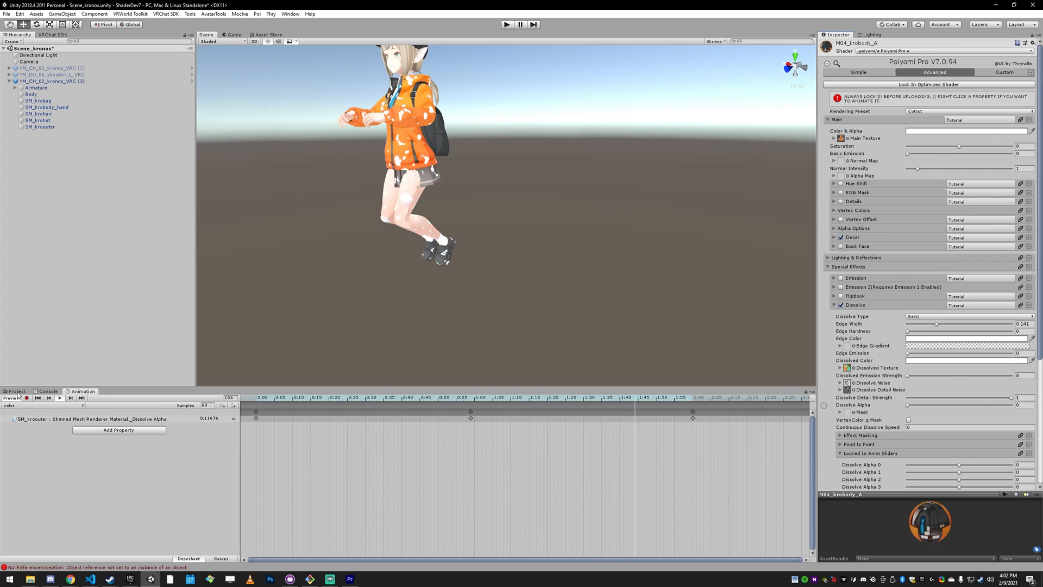
pyautogui.click(16, 391)
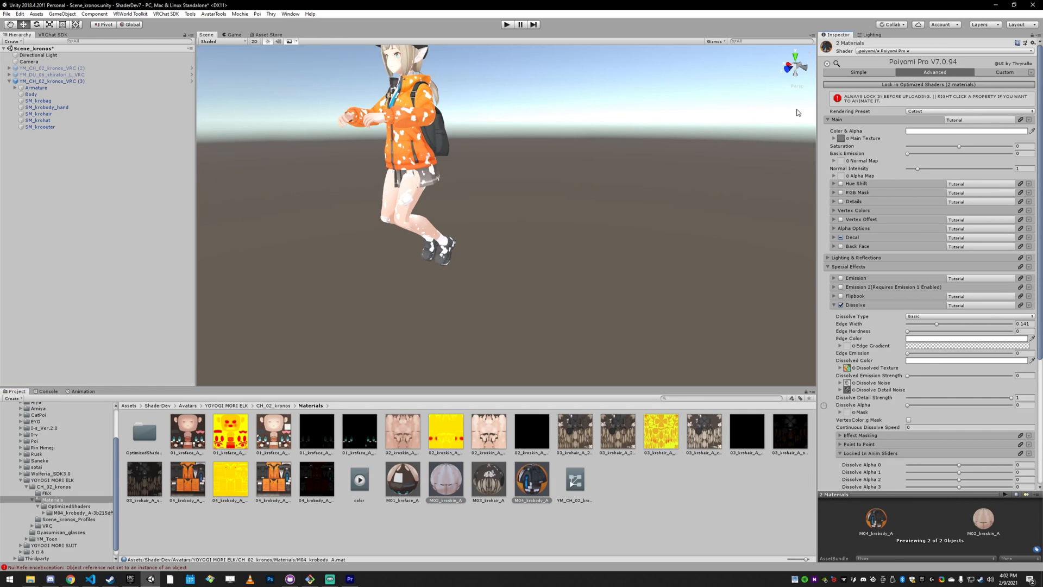
pyautogui.moveTo(540, 107)
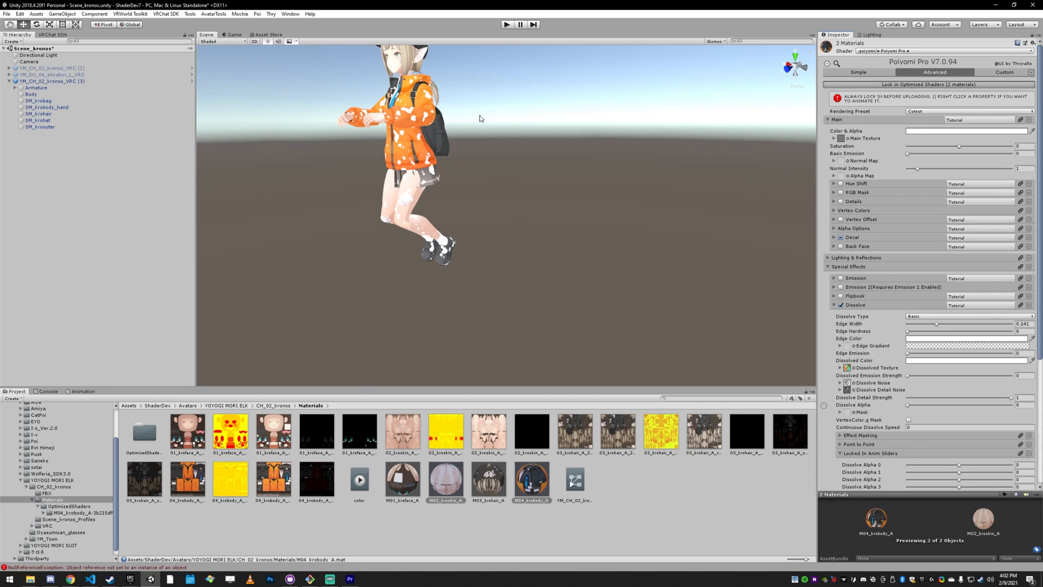
pyautogui.moveTo(74, 399)
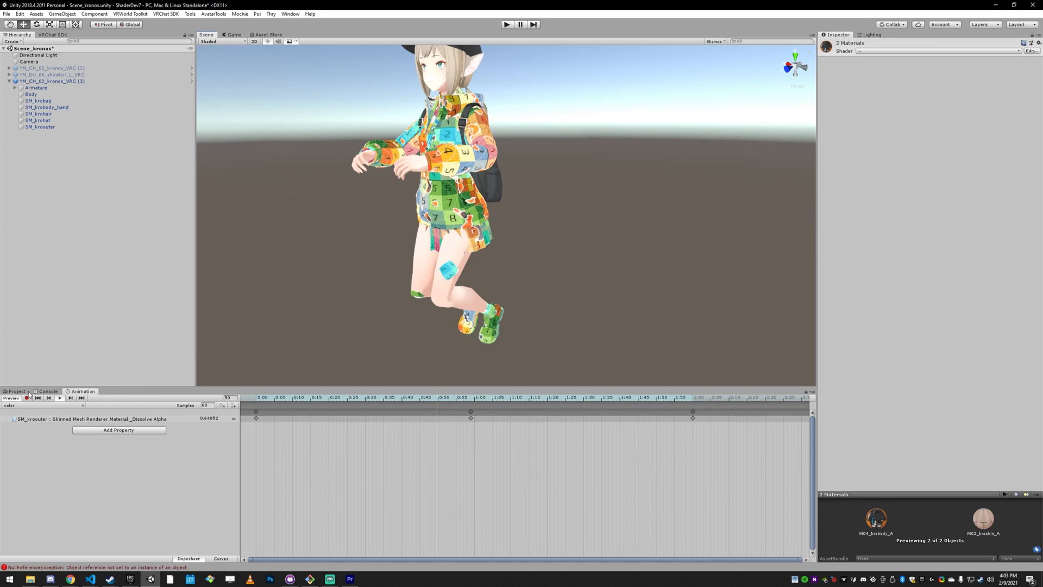
# - Check the Thry menu, then view the project materials and OptimizedShaders
pyautogui.click(270, 13)
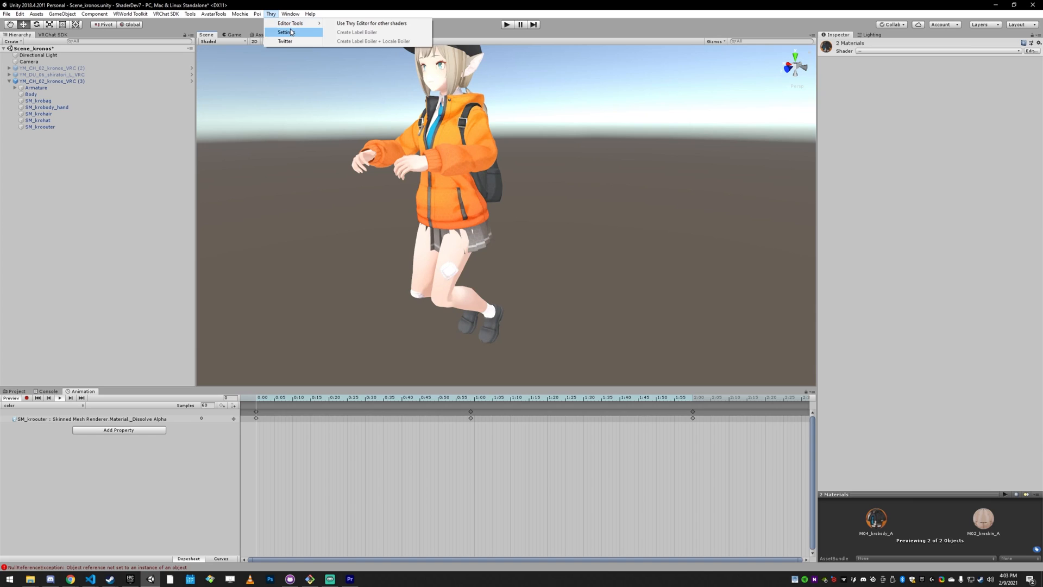
pyautogui.click(285, 32)
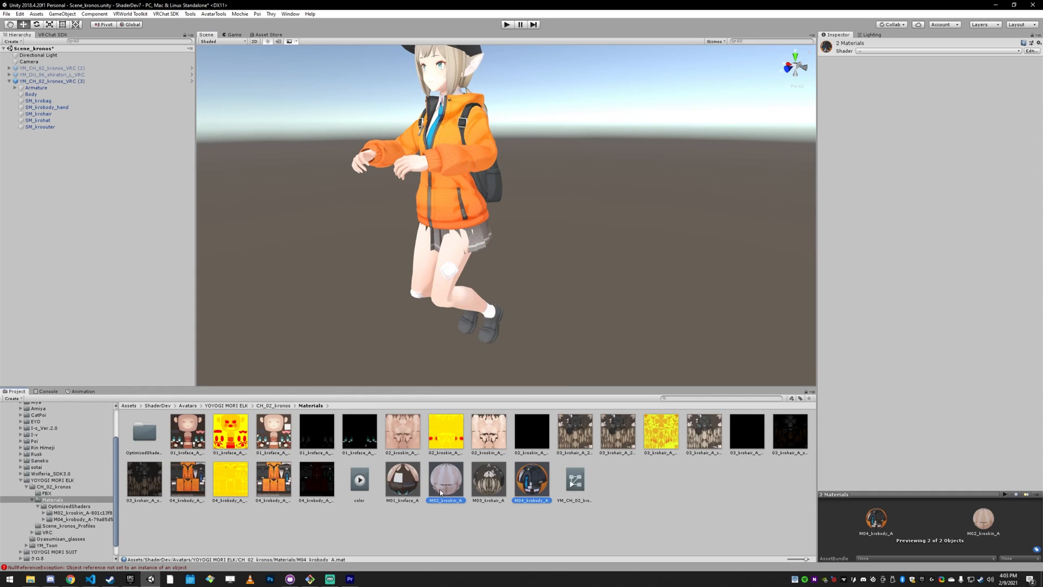
# - Select M02_kroskin_A and set its Dissolve Alpha to Animated
pyautogui.rightClick(530, 477)
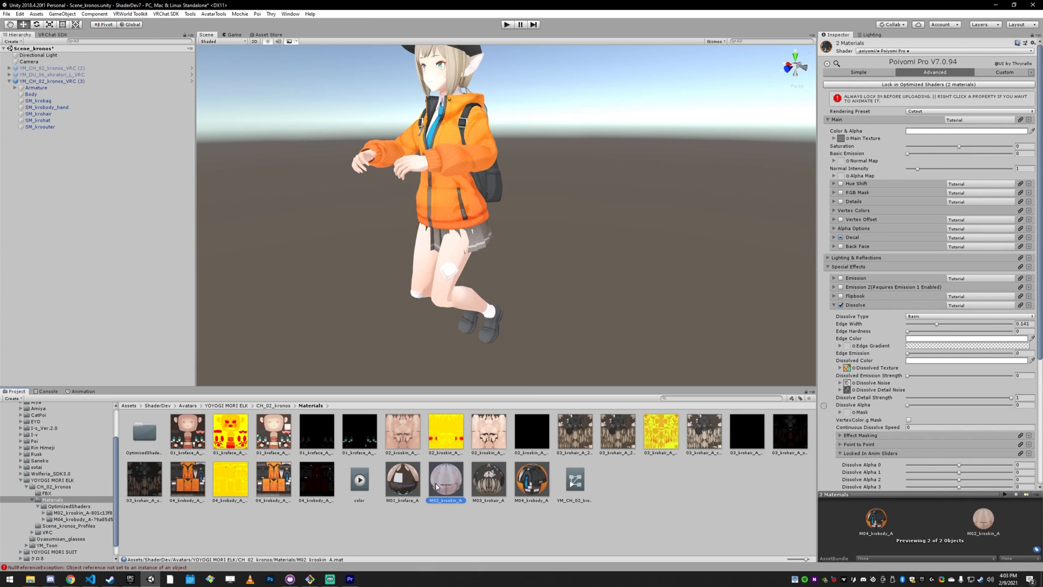
pyautogui.scroll(-3)
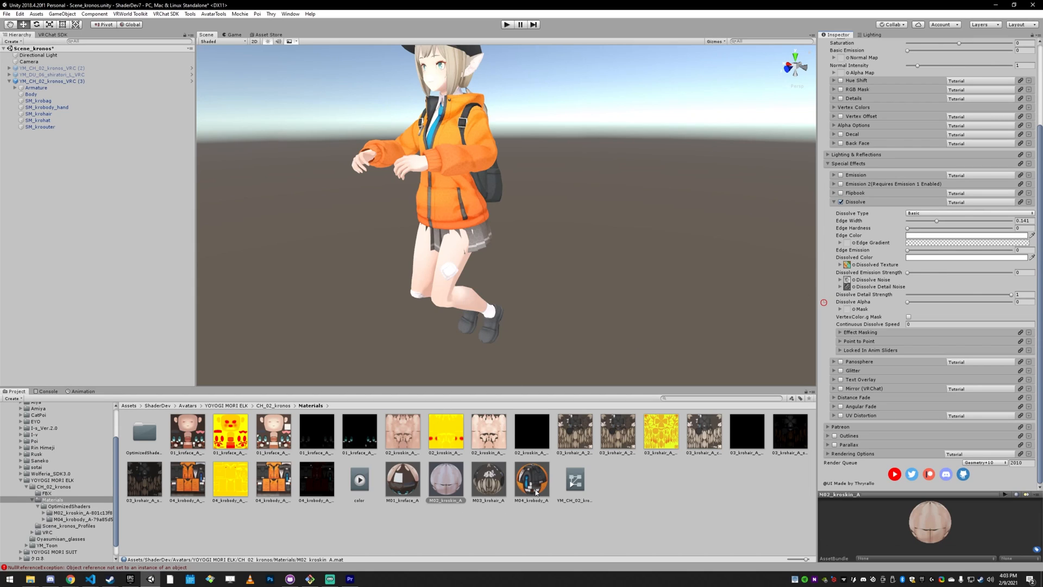
pyautogui.click(531, 479)
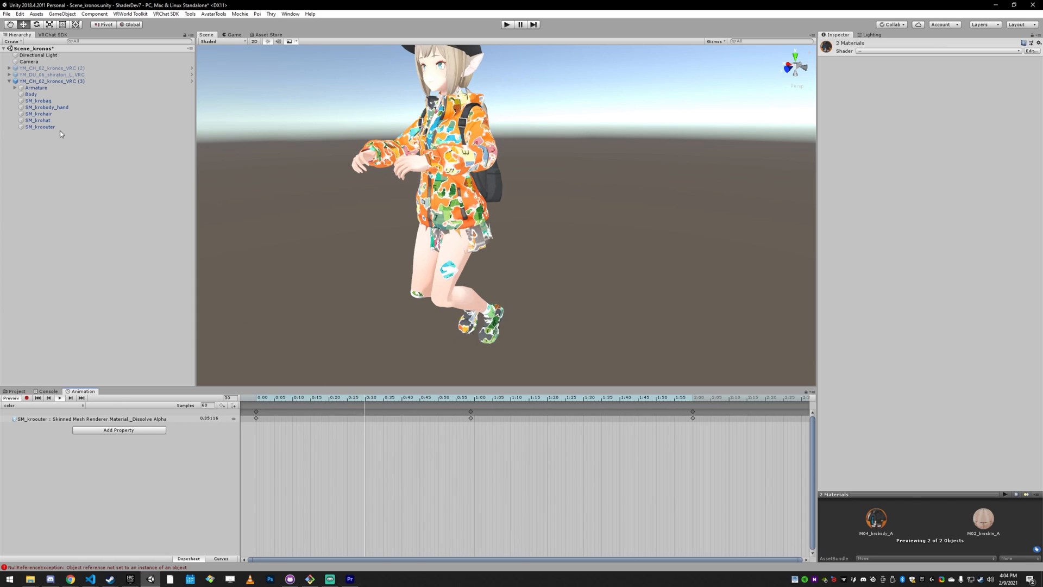
# - Select SM_krouter in the Hierarchy to show its Dissolve settings
pyautogui.click(40, 127)
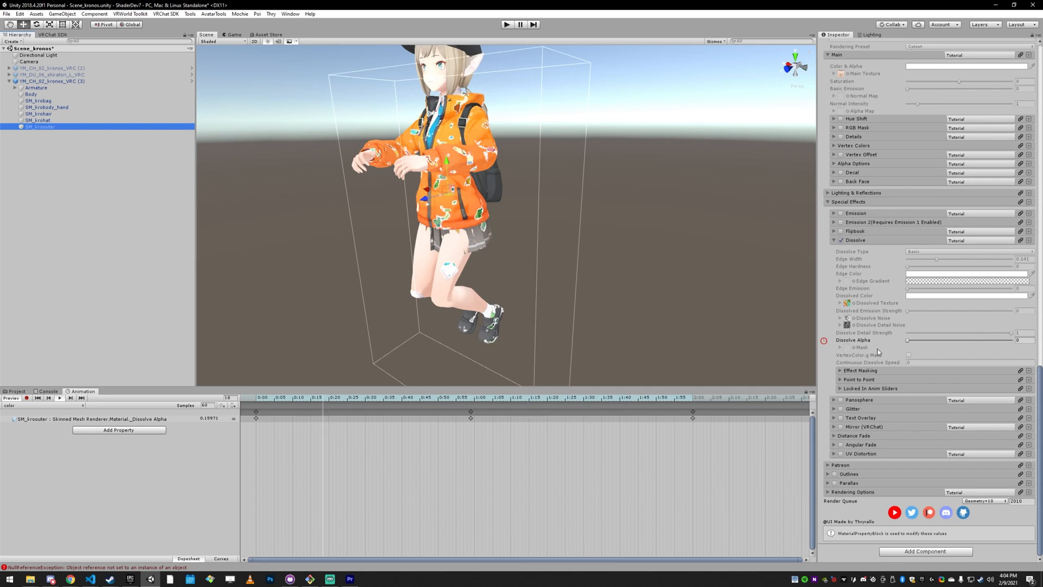
# - Key the jacket's Dissolve Alpha and the renamed skin Dissolve Alpha for the legs
pyautogui.moveTo(907, 340); pyautogui.dragTo(923, 340)
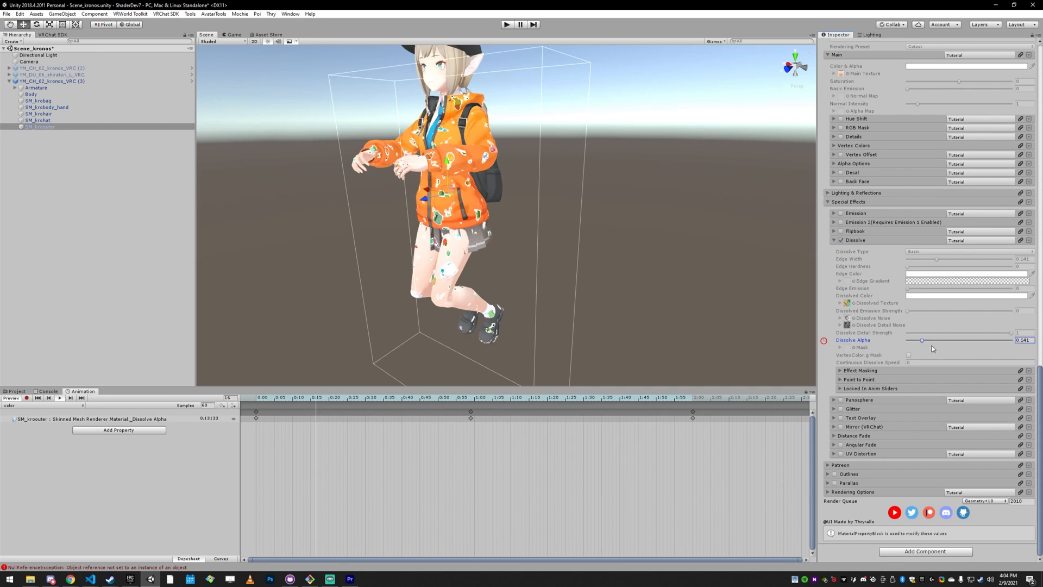
pyautogui.moveTo(922, 339); pyautogui.dragTo(907, 339)
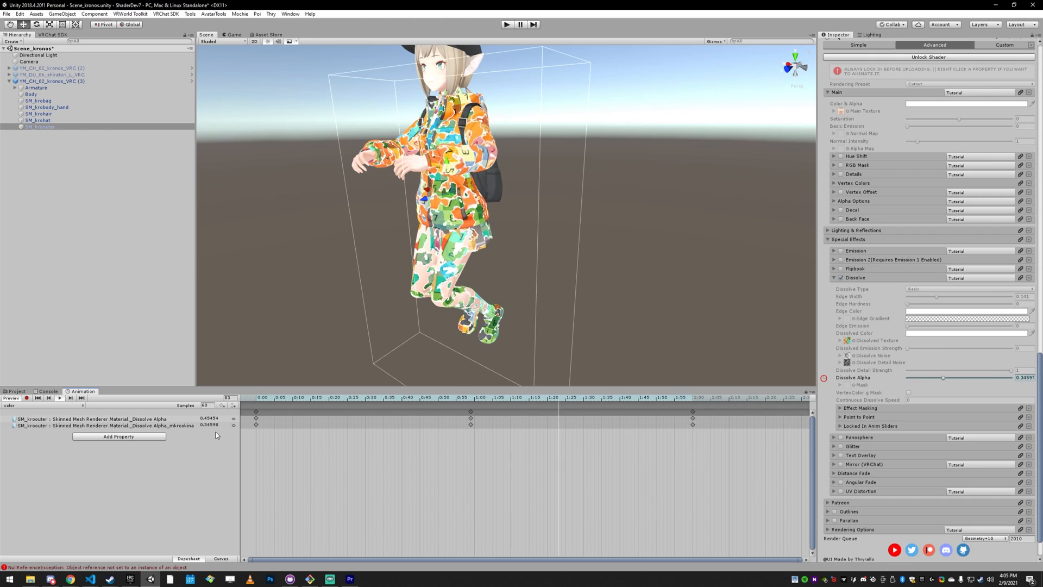
pyautogui.moveTo(945, 377); pyautogui.dragTo(937, 377)
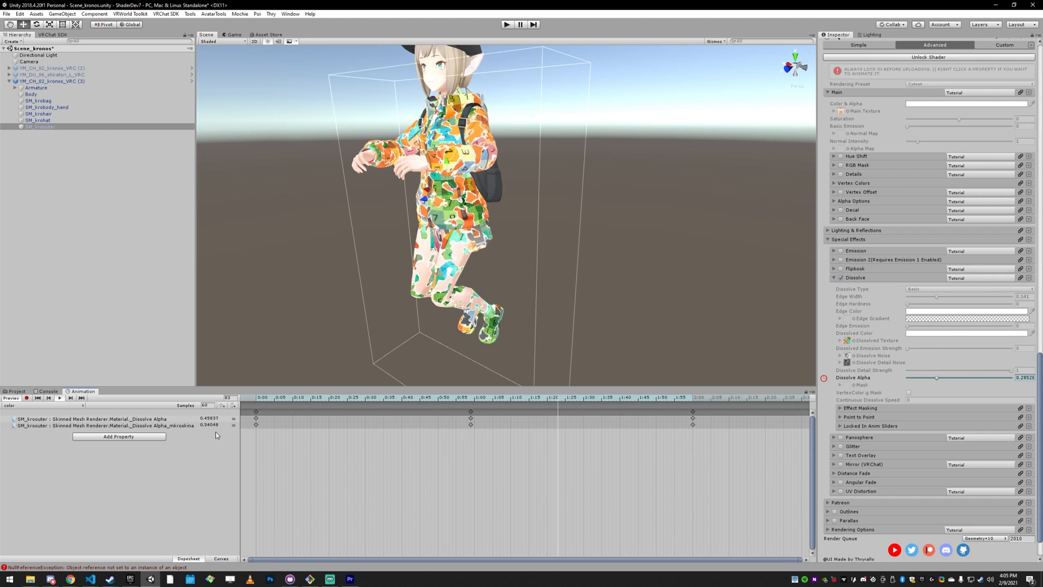